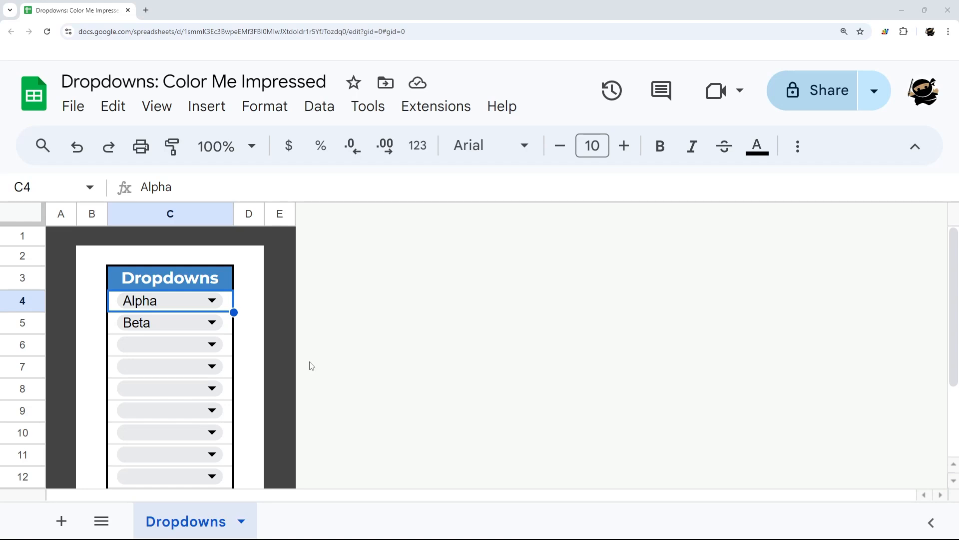
pyautogui.moveTo(257, 289)
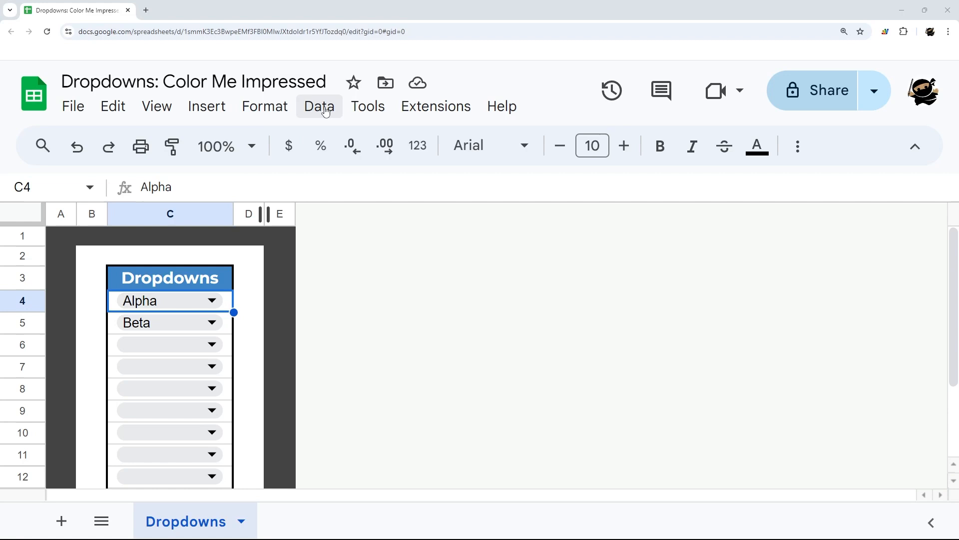
# Step: Show the data validation rules for the C4:C13 dropdown via Data > Data validation
pyautogui.click(319, 106)
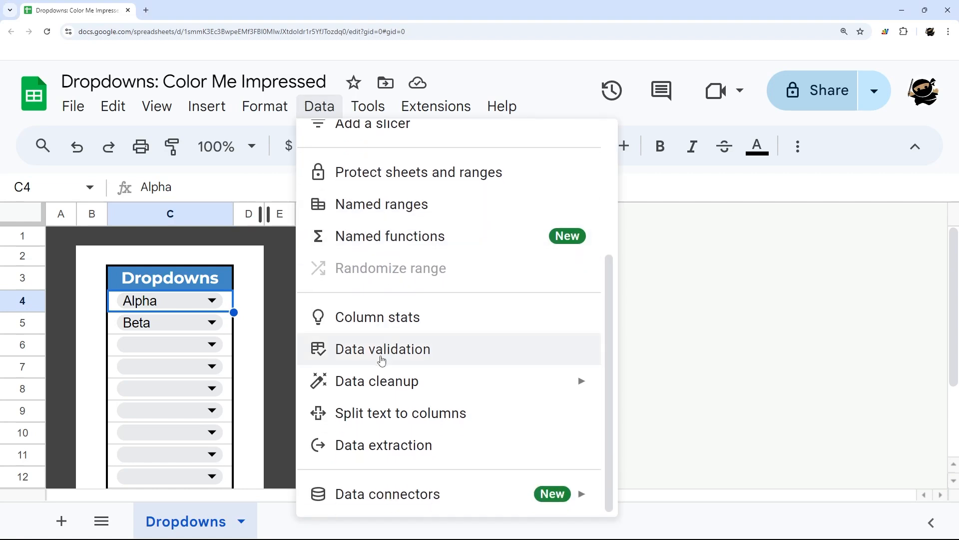
pyautogui.click(382, 349)
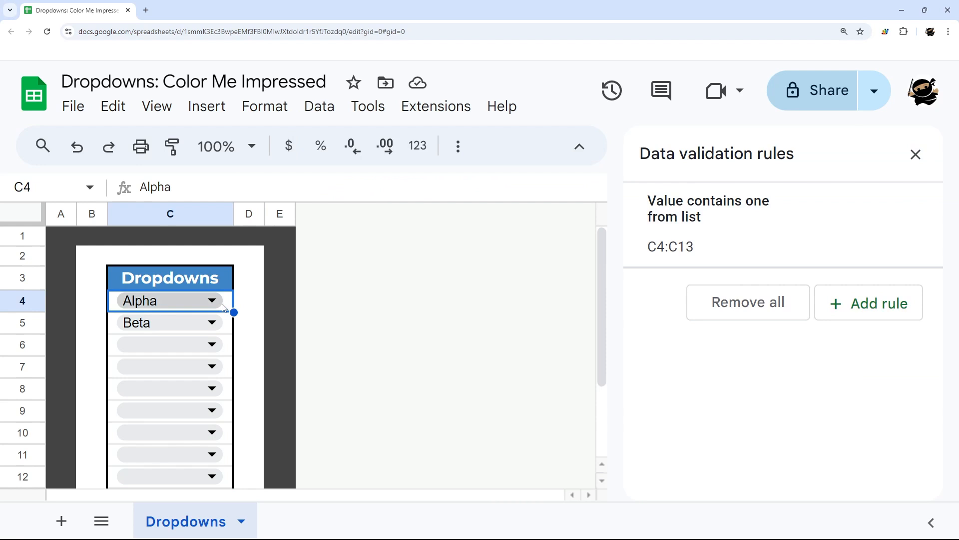
pyautogui.click(212, 299)
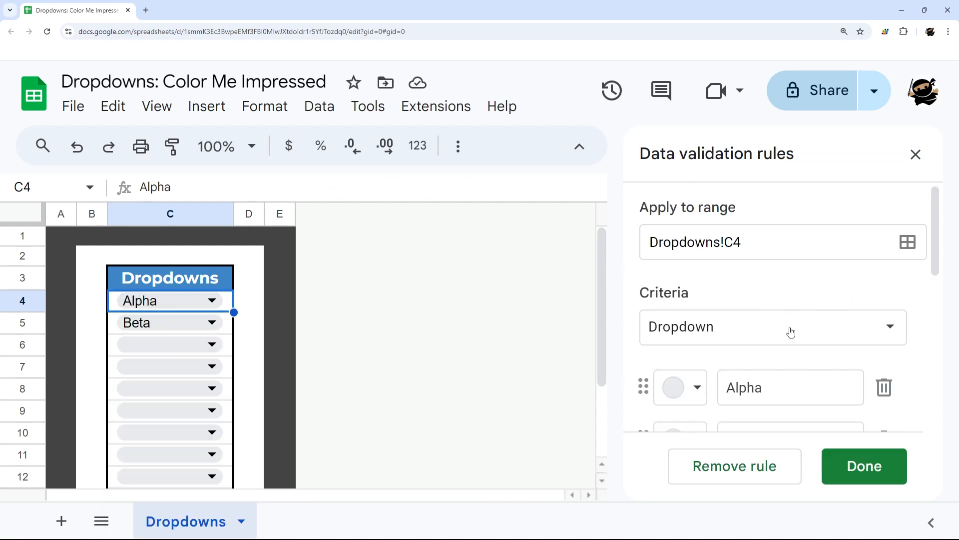
pyautogui.click(771, 241)
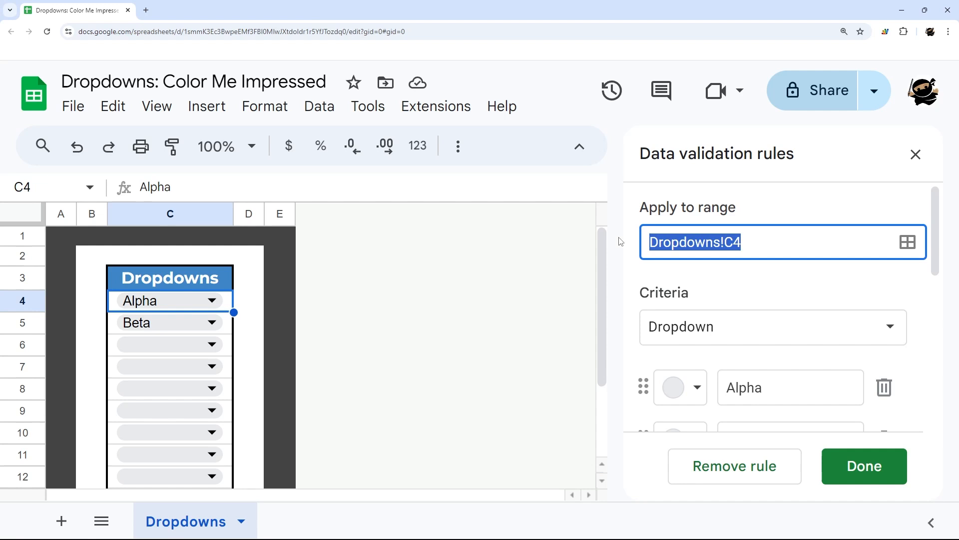
pyautogui.moveTo(900, 182)
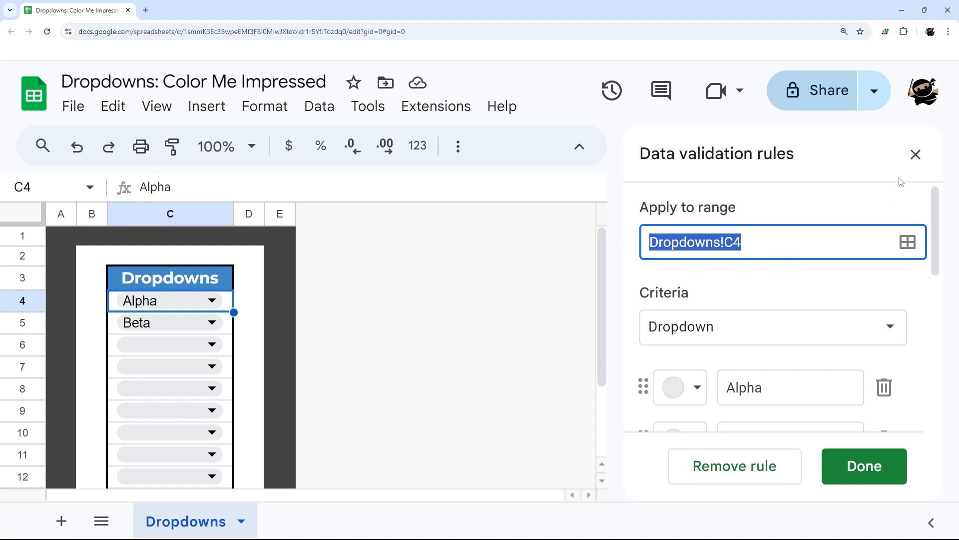
pyautogui.click(863, 465)
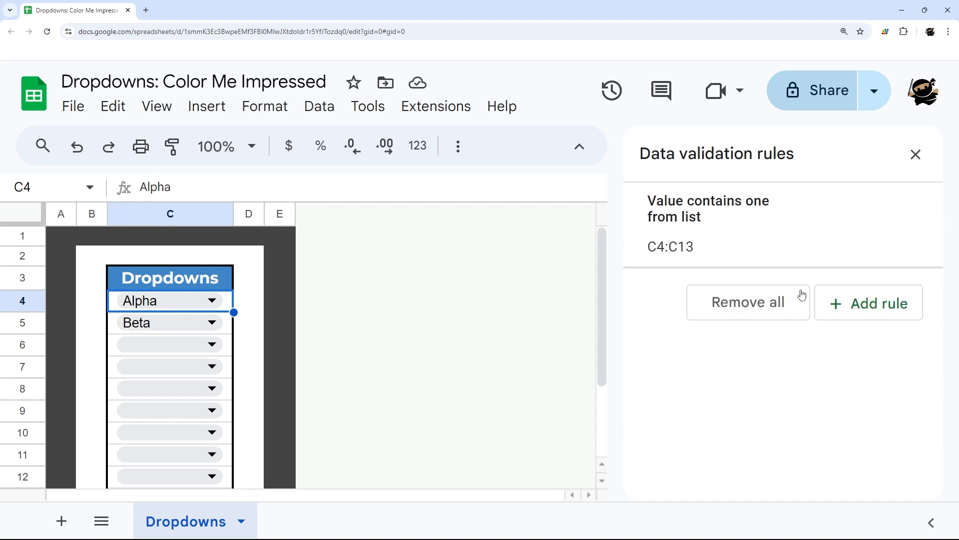
# Step: Reopen the C4:C13 dropdown rule and open Alpha's colour palette
pyautogui.click(708, 208)
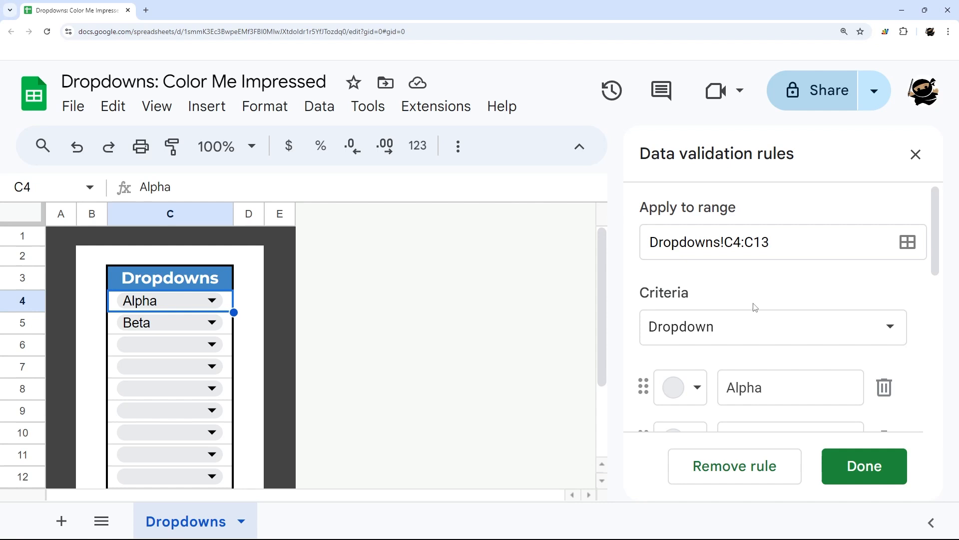
pyautogui.click(773, 326)
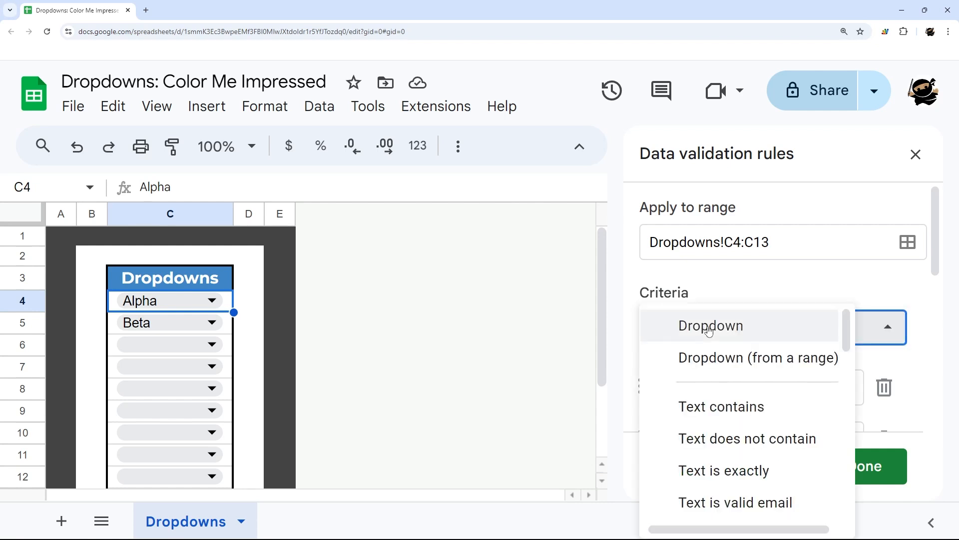
pyautogui.click(709, 325)
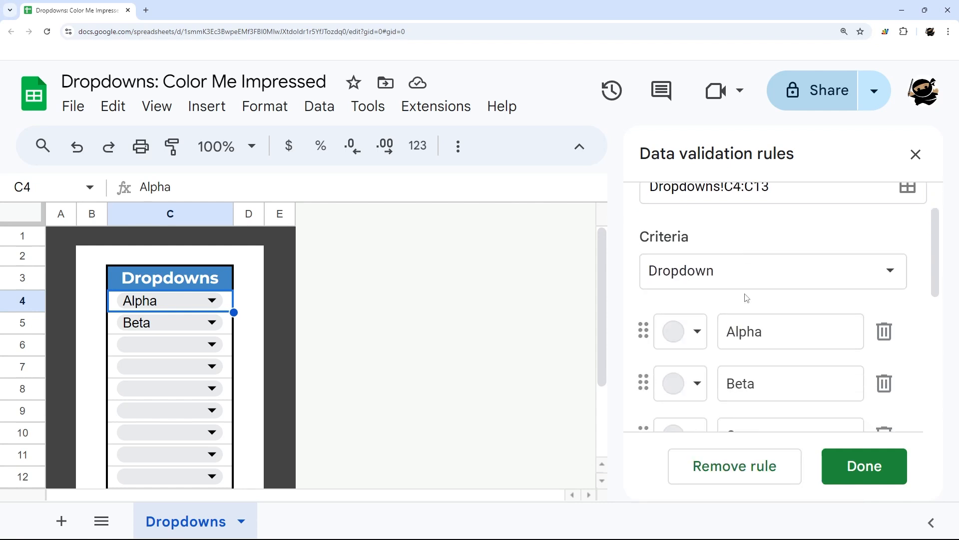
pyautogui.scroll(-3)
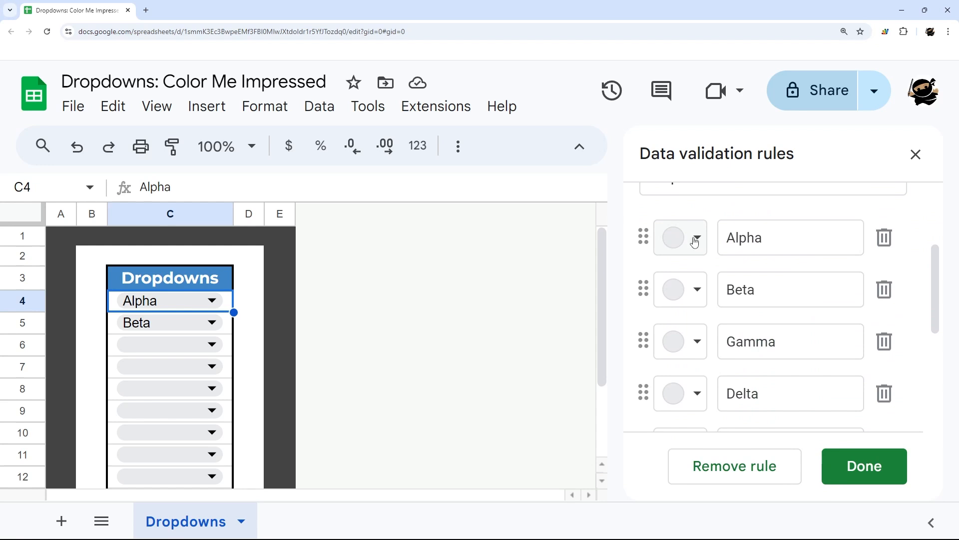
pyautogui.click(680, 237)
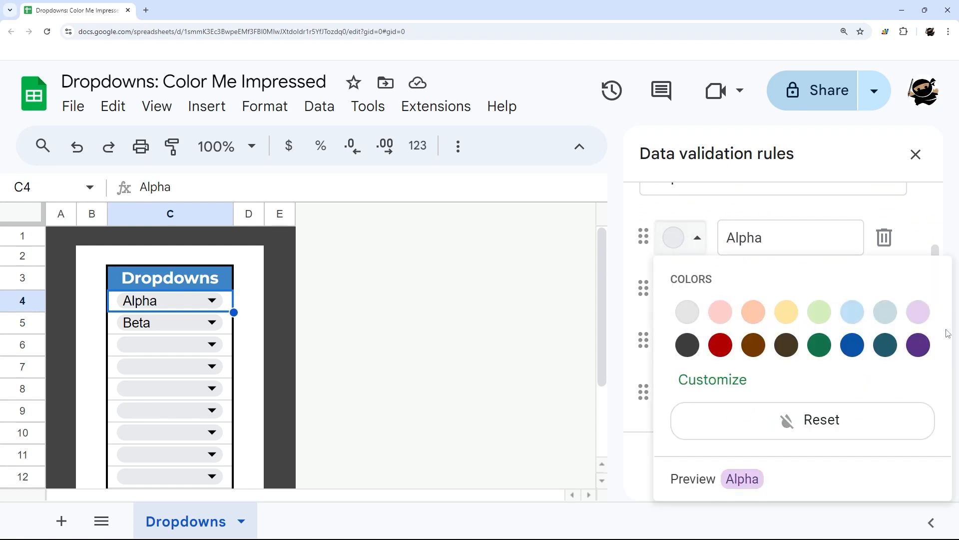
# Step: Colour Alpha light blue, Gamma pale yellow and another option pastel, then save the rule
pyautogui.click(712, 379)
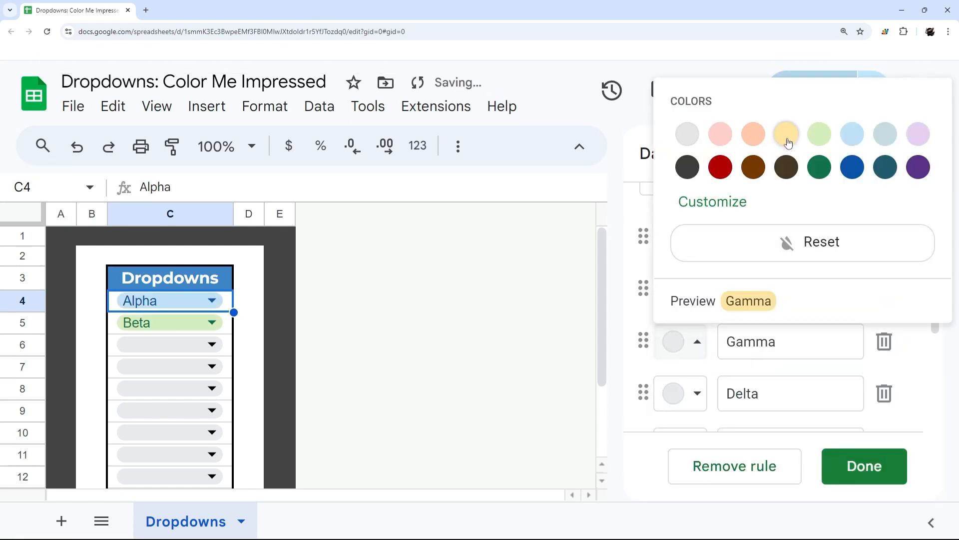
pyautogui.click(785, 134)
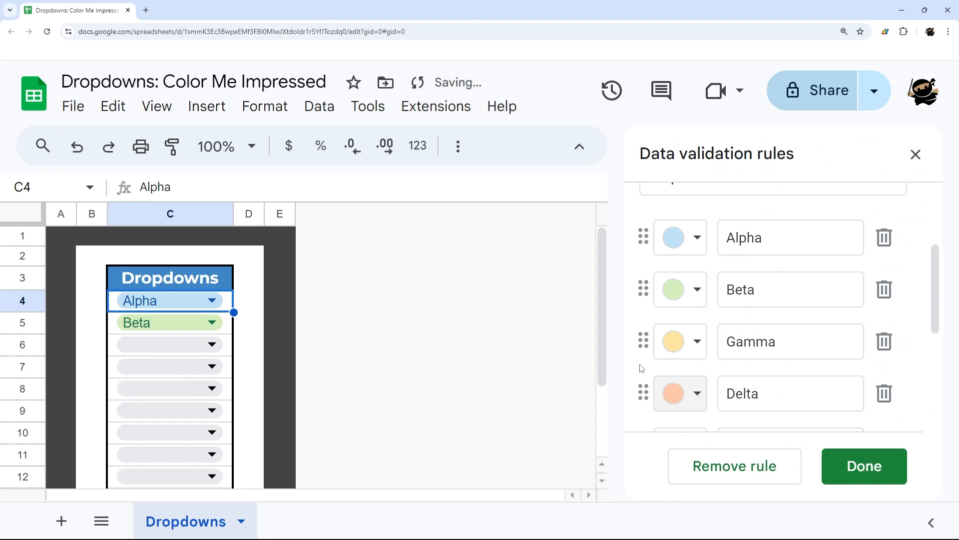
pyautogui.scroll(-3)
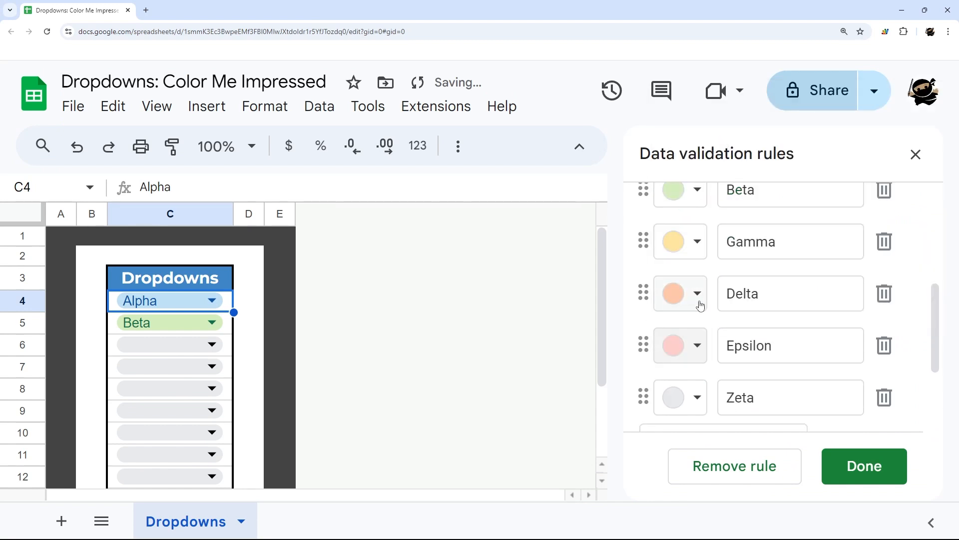
pyautogui.click(679, 398)
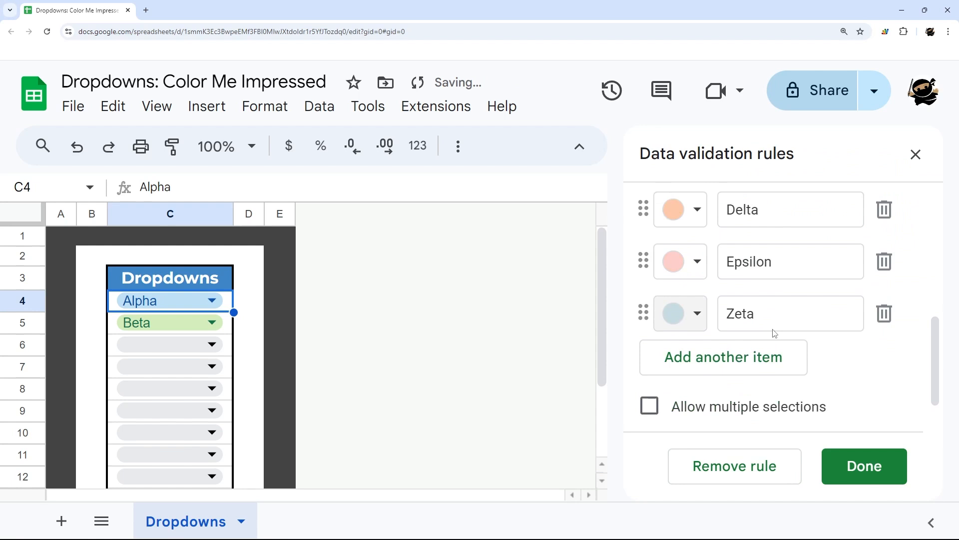
pyautogui.click(863, 466)
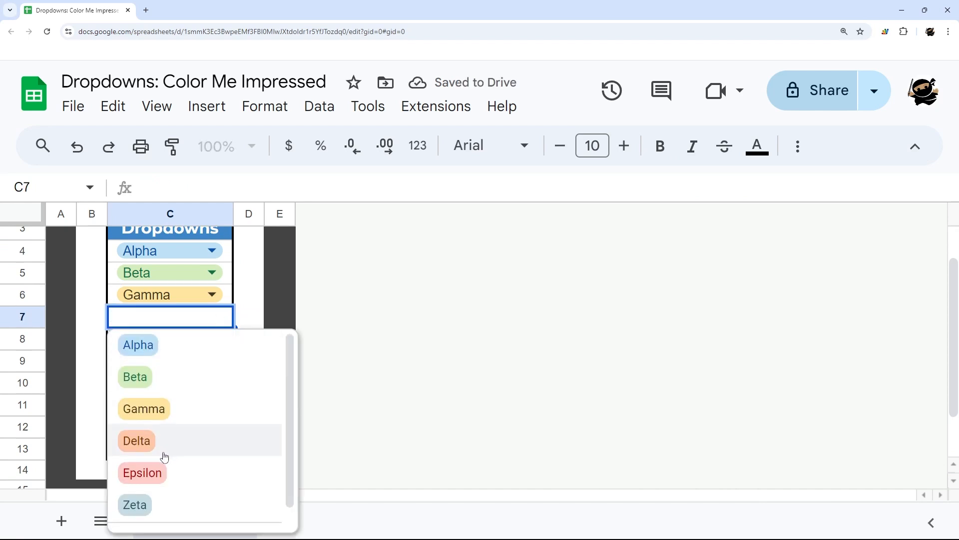
# Step: Choose Zeta in C7 and Epsilon in C8 from the coloured dropdown
pyautogui.click(134, 504)
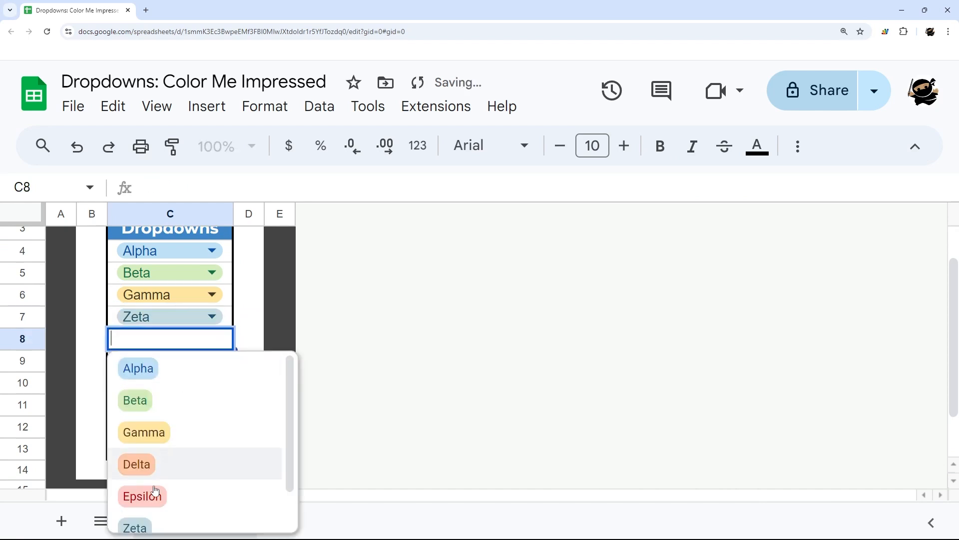
pyautogui.click(142, 496)
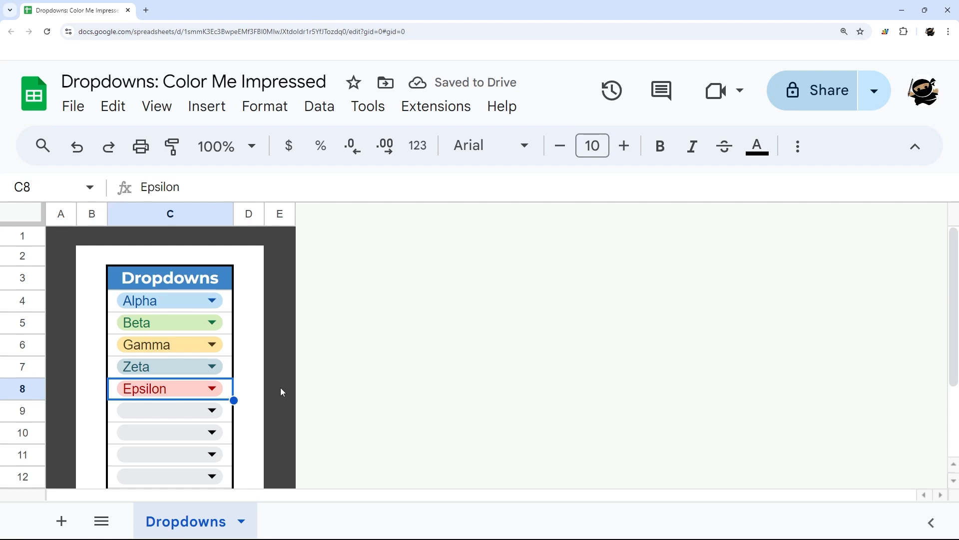
pyautogui.moveTo(99, 445)
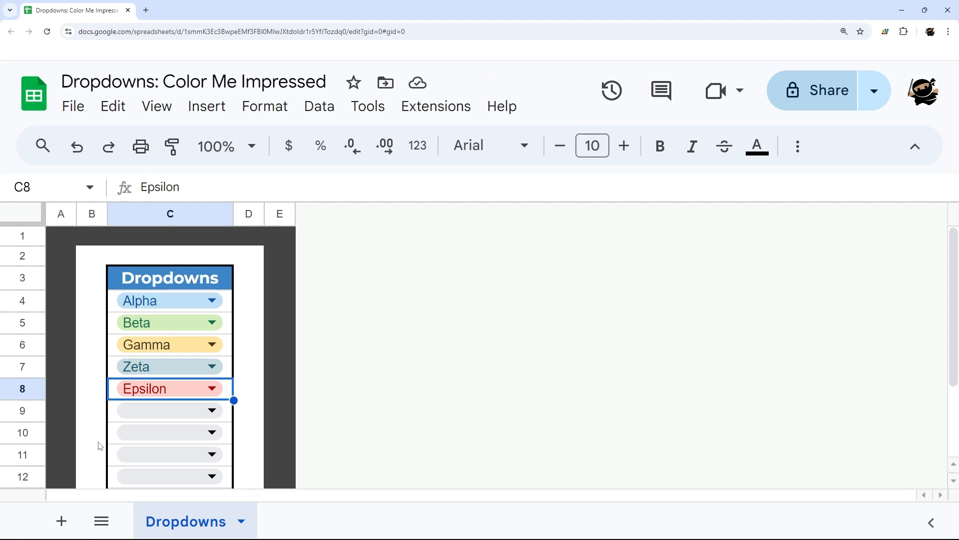
pyautogui.moveTo(135, 413)
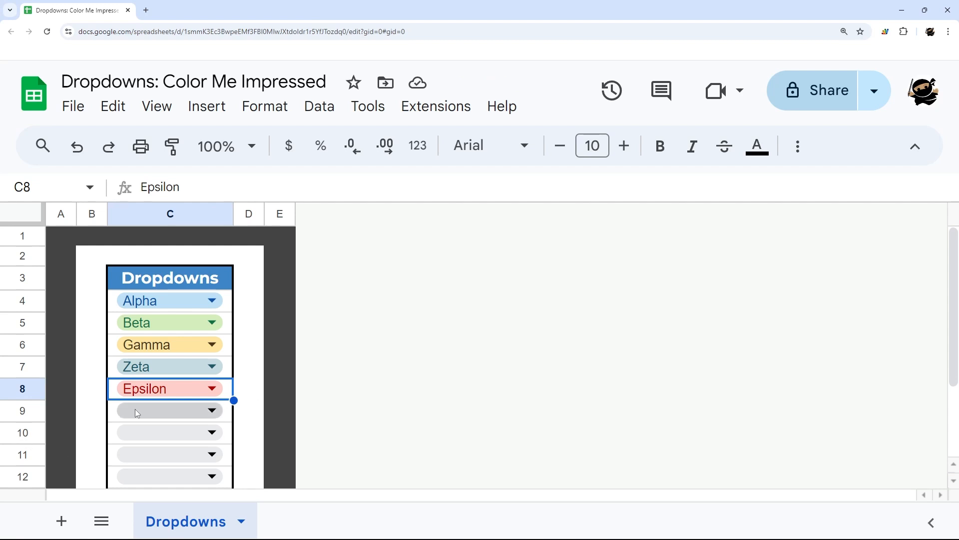